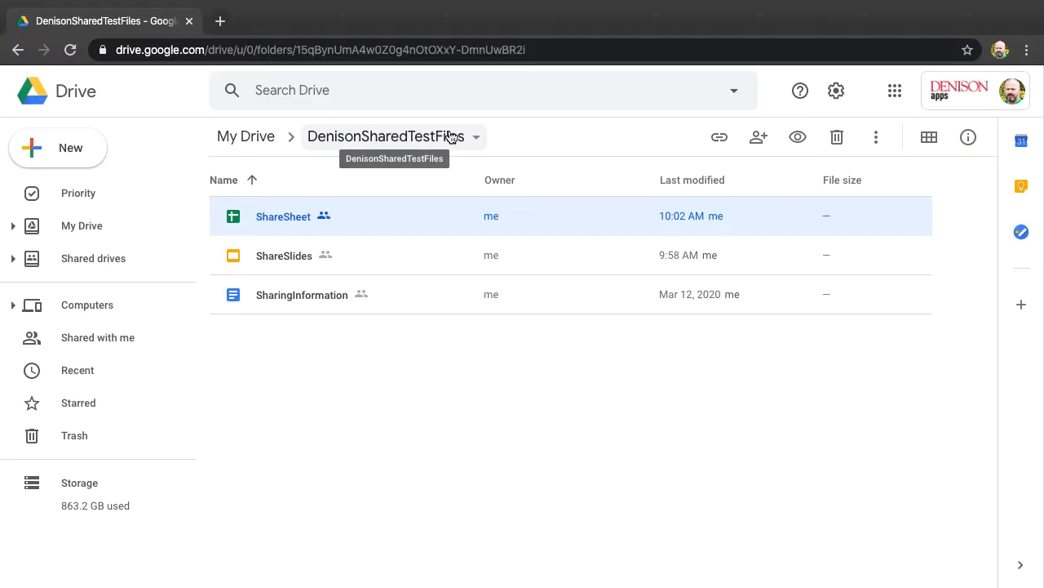
mouse_move(391, 186)
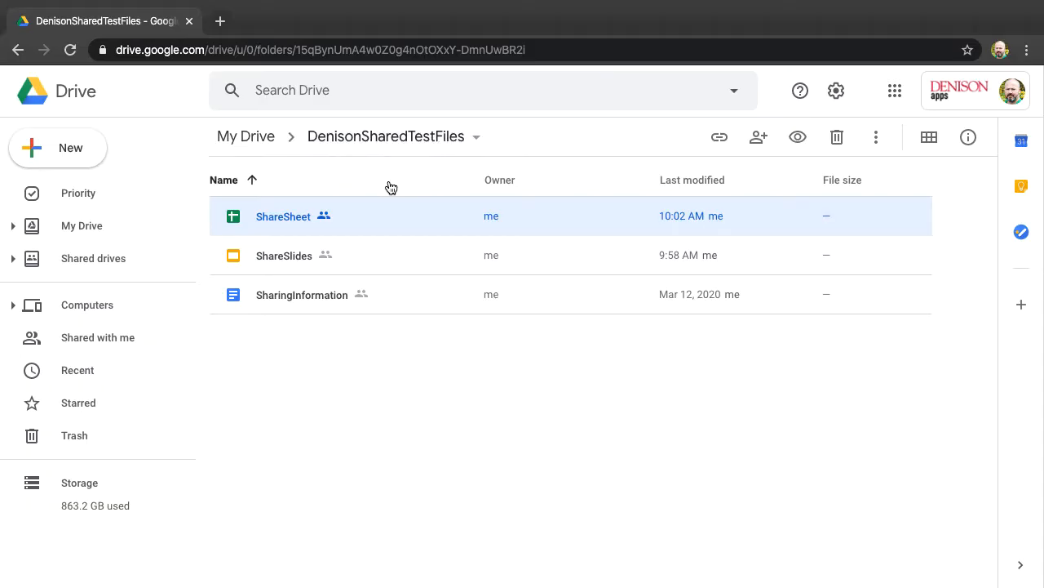
mouse_move(302, 317)
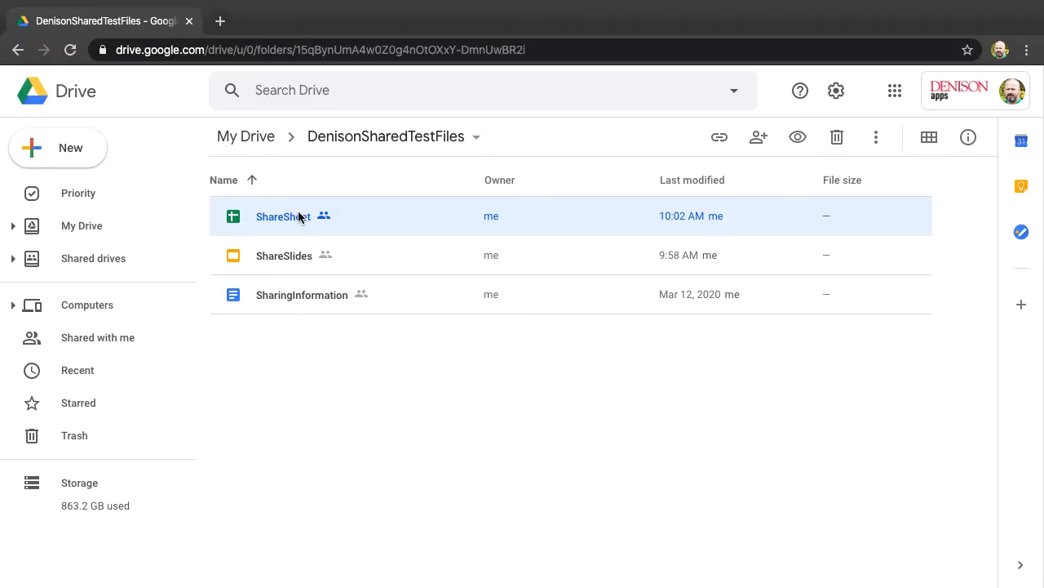
Step: Open the ShareSheet spreadsheet from the shared Drive folder
double_click(284, 215)
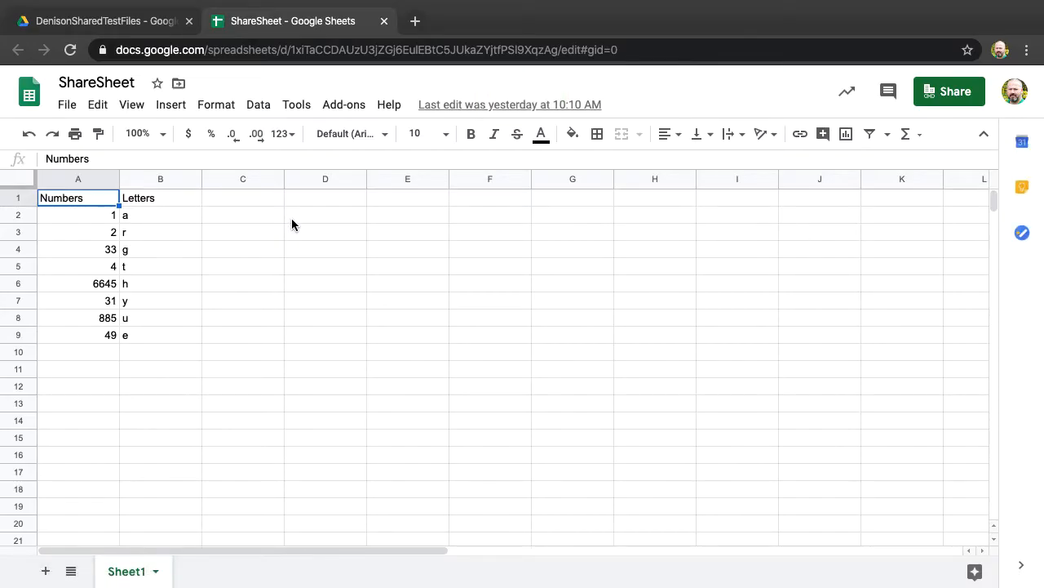
mouse_move(806, 124)
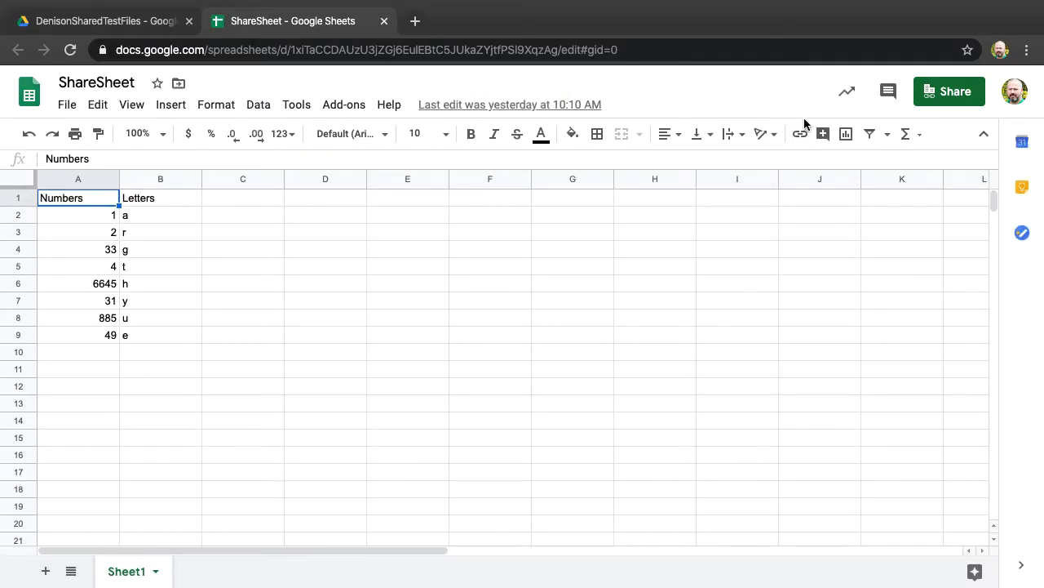
mouse_move(845, 92)
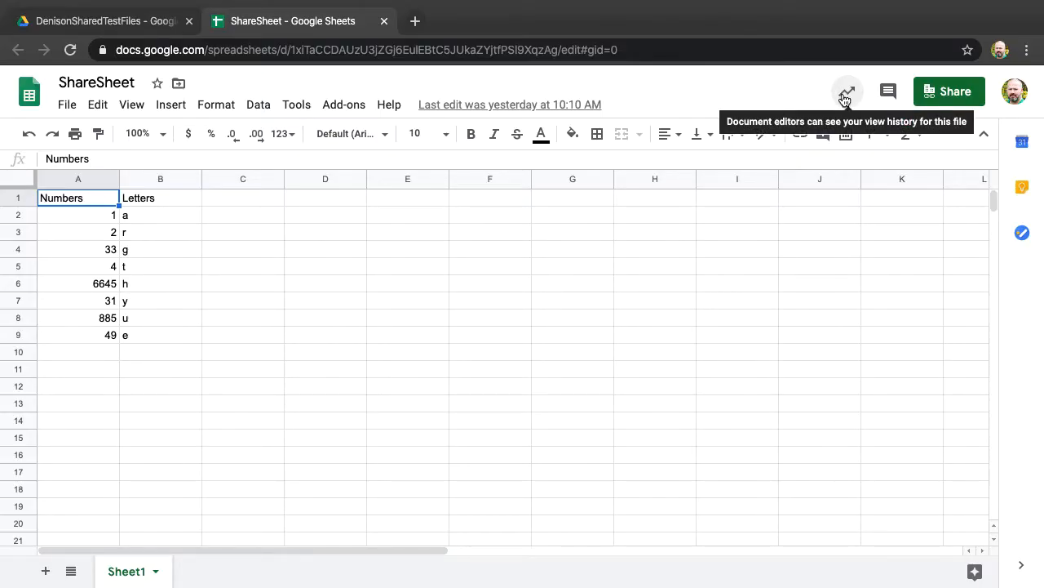
Step: Show the Activity dashboard listing ShareSheet's viewers and last-viewed times
click(847, 91)
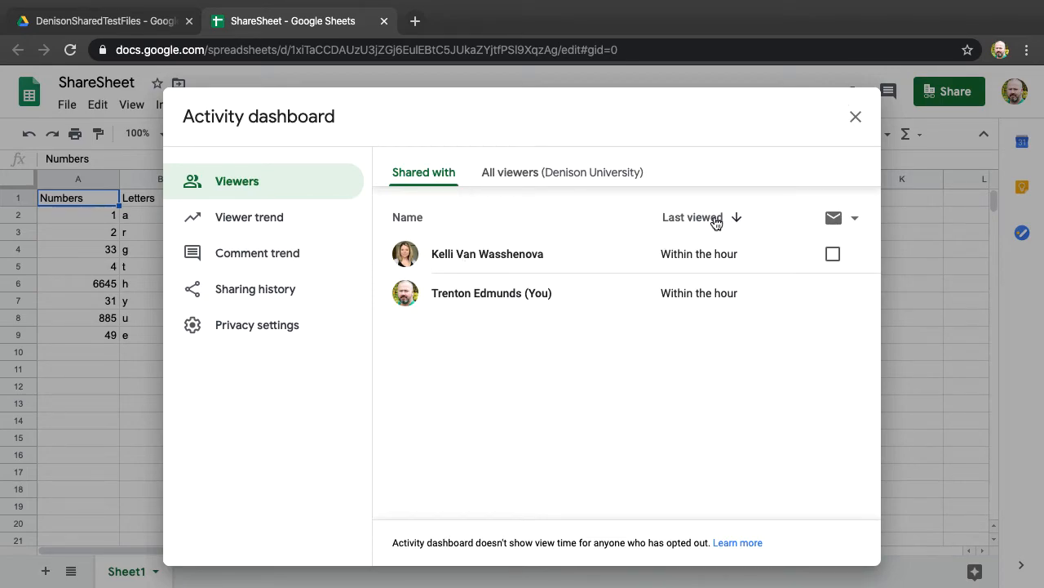
mouse_move(702, 248)
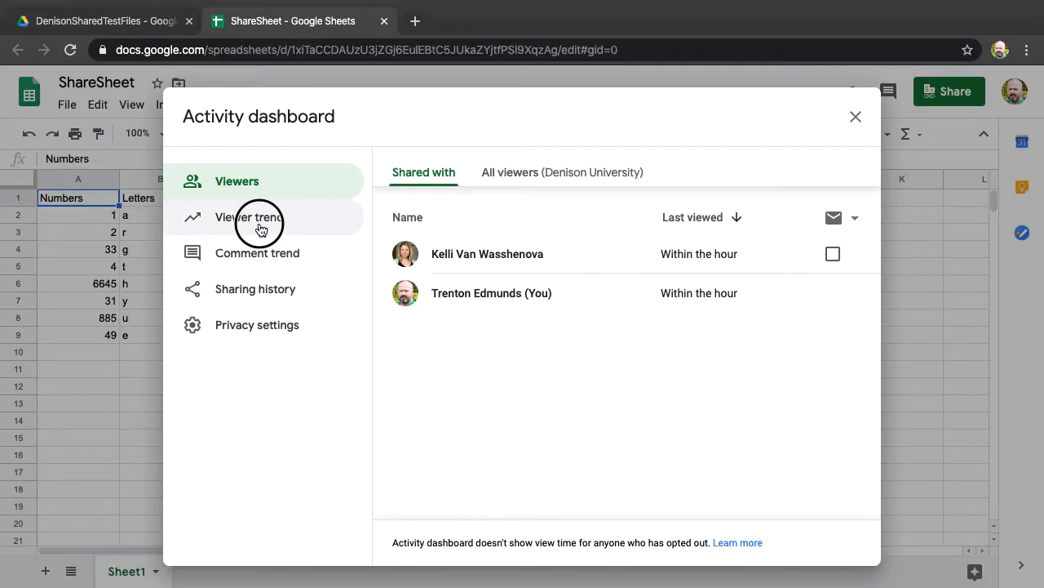
Step: Show the Viewer trend chart of daily unique viewers for the past week
click(251, 216)
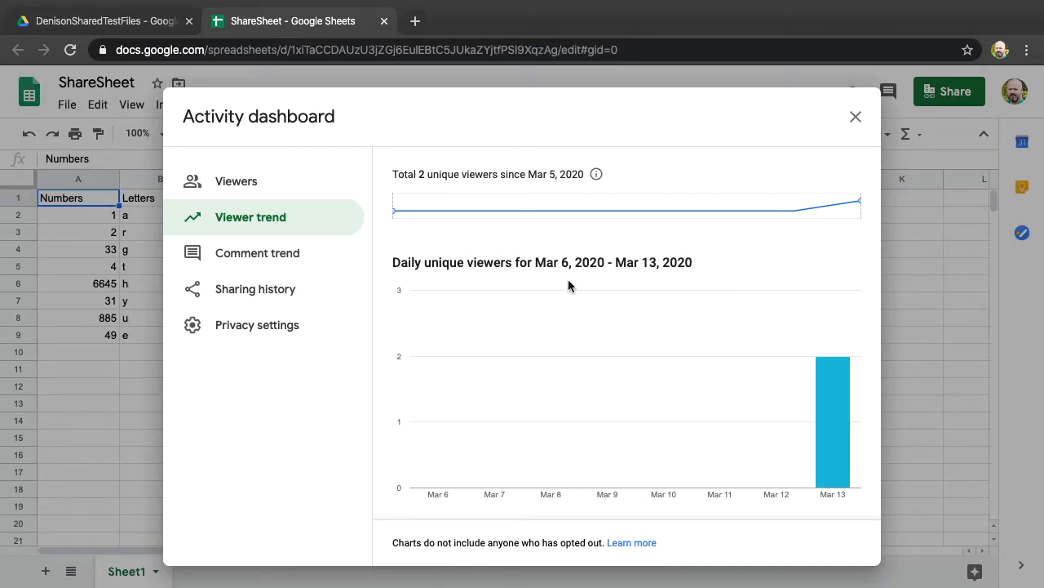
mouse_move(839, 411)
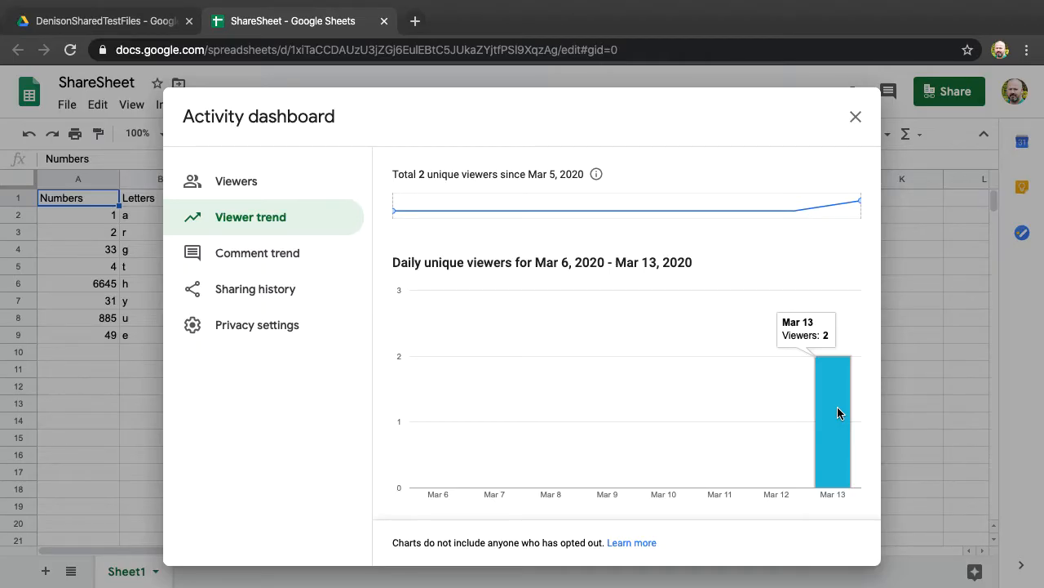
mouse_move(395, 539)
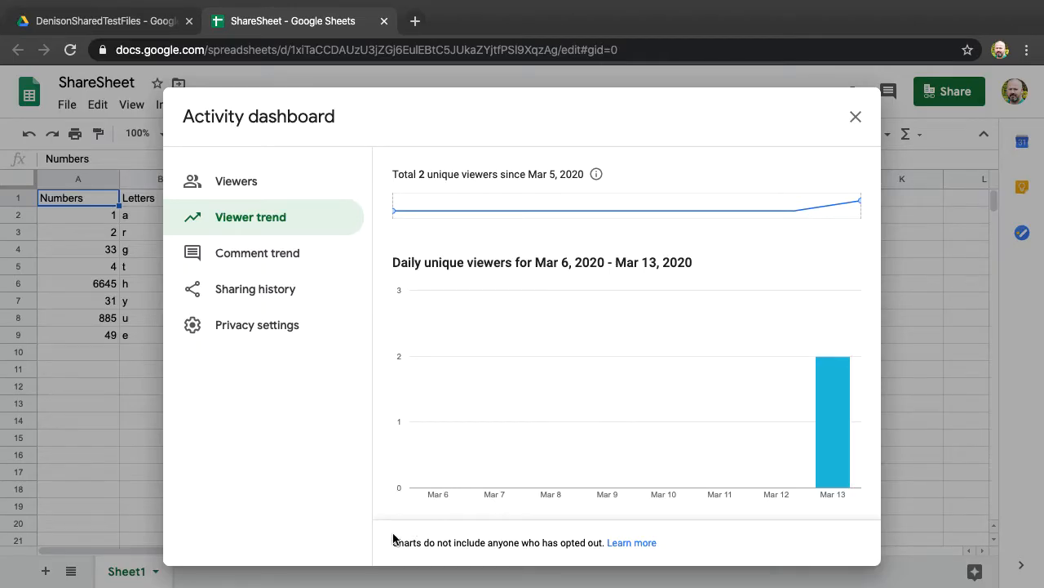
mouse_move(571, 557)
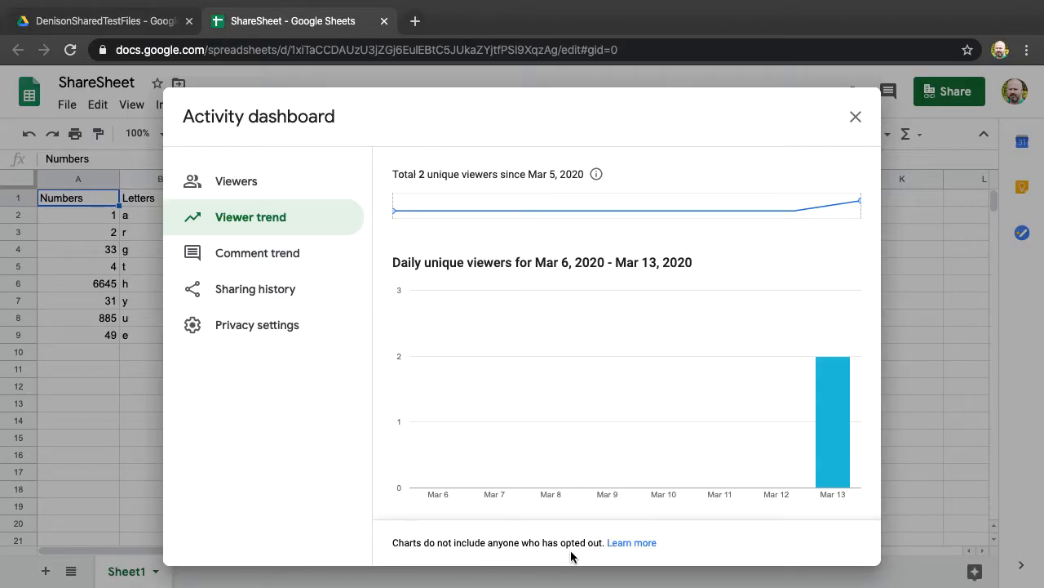
mouse_move(258, 324)
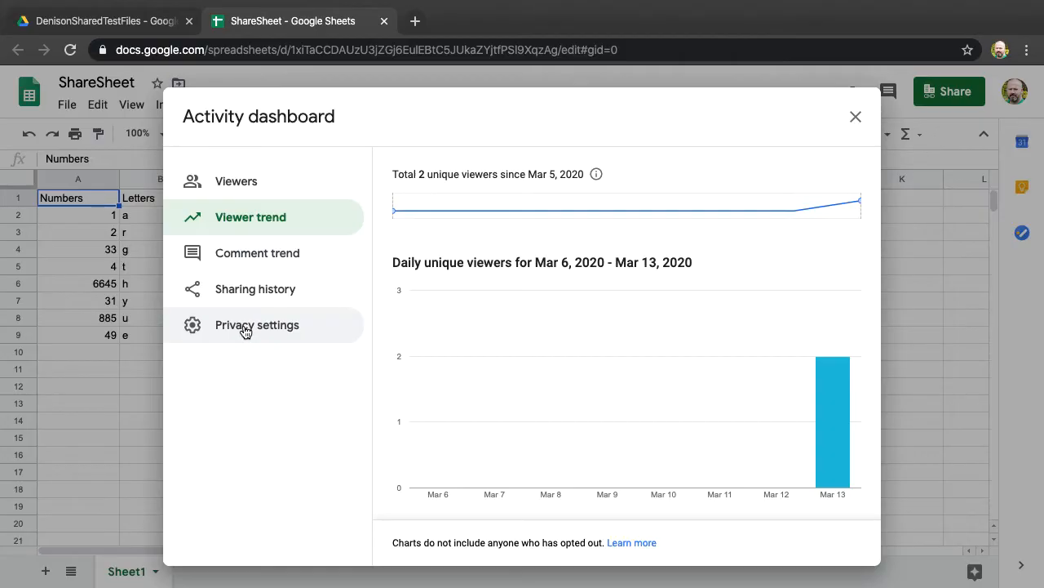
Step: Show the view-history Privacy settings for the account and this document
click(258, 325)
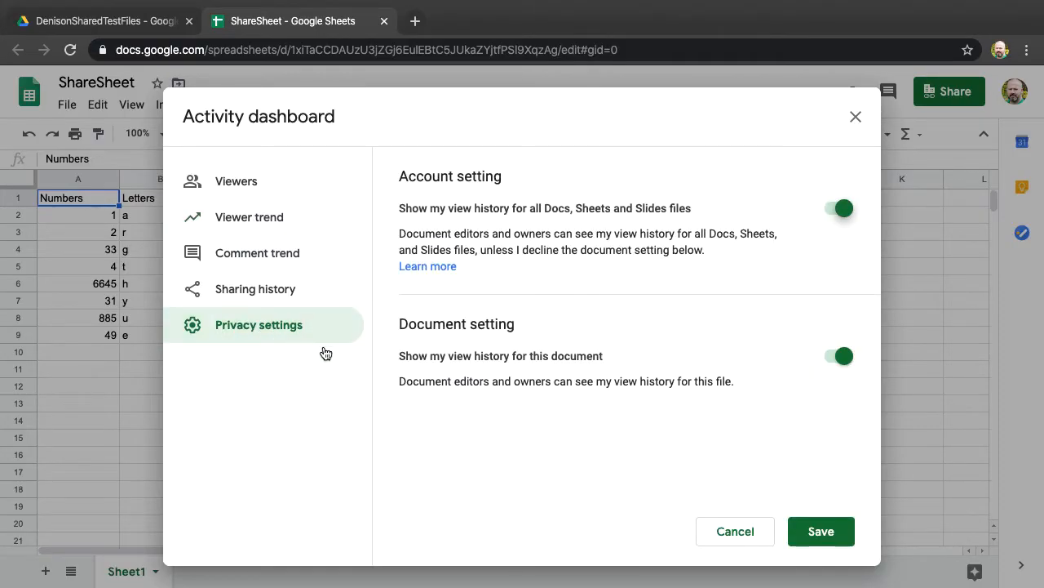
mouse_move(500, 232)
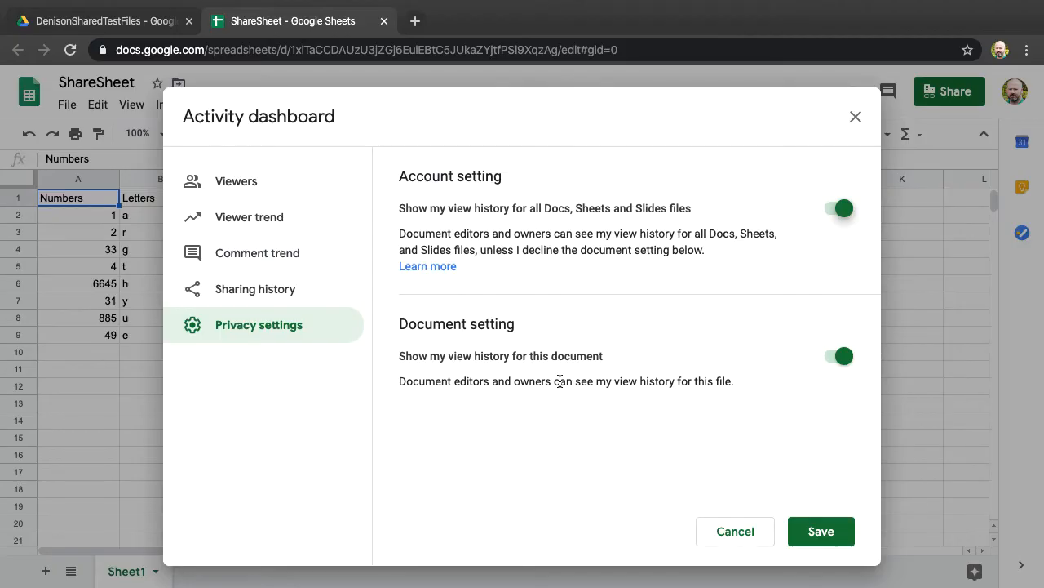
mouse_move(821, 532)
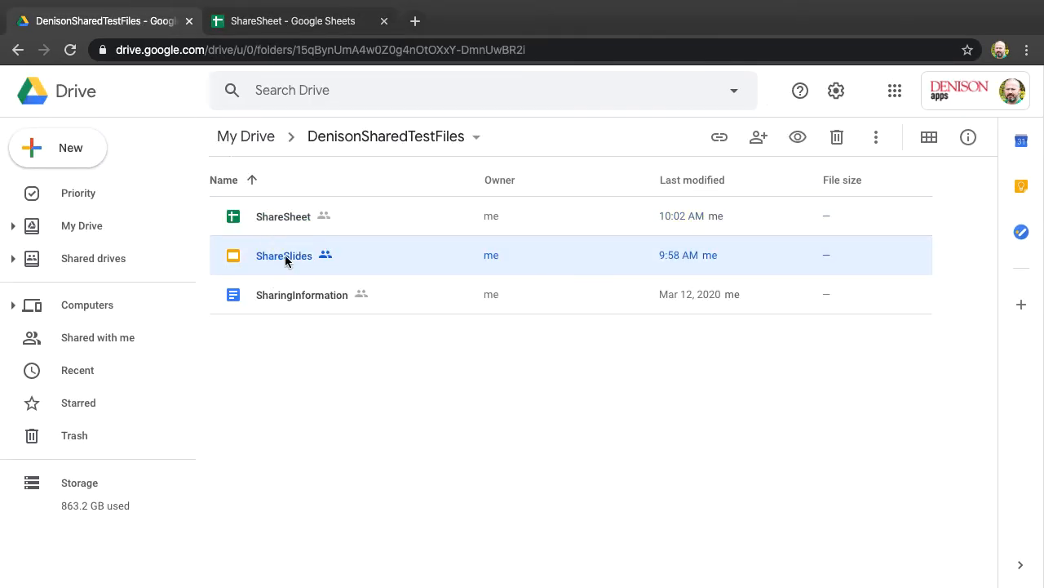
Step: Open the ShareSlides presentation and show its Activity dashboard Viewers section
double_click(284, 255)
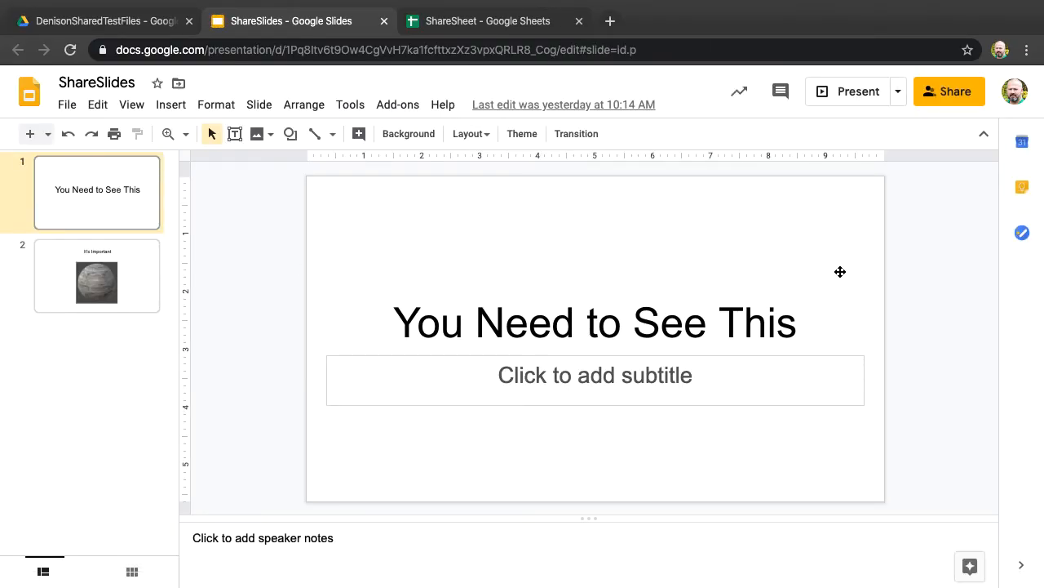
click(738, 91)
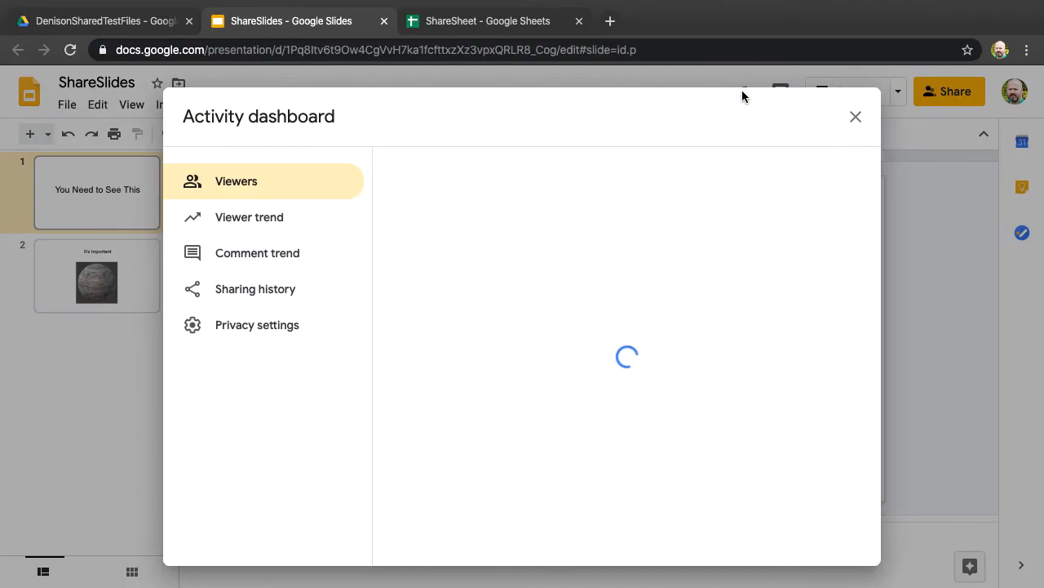